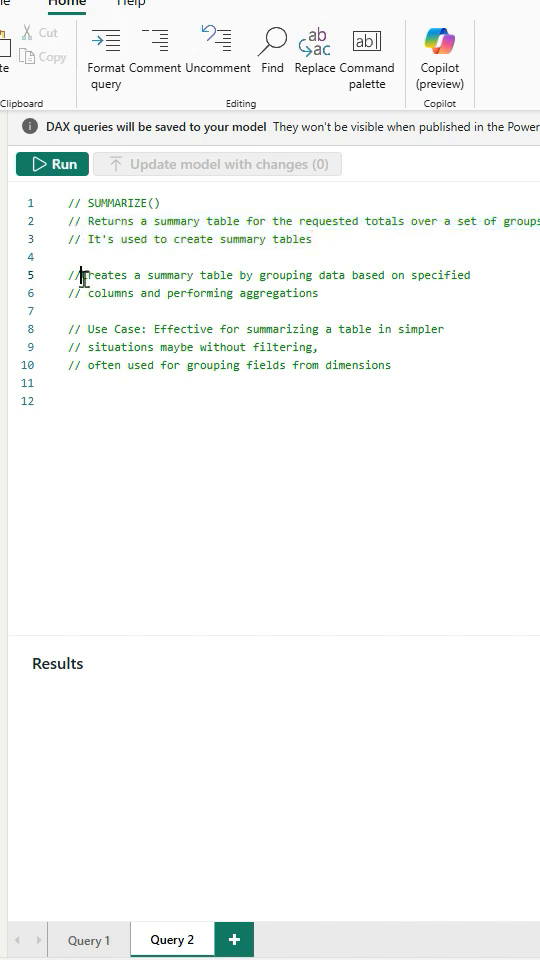
Highlight 'aggregations' and 'dimensions' in the notes, then move to empty line 12.
double_click(283, 293)
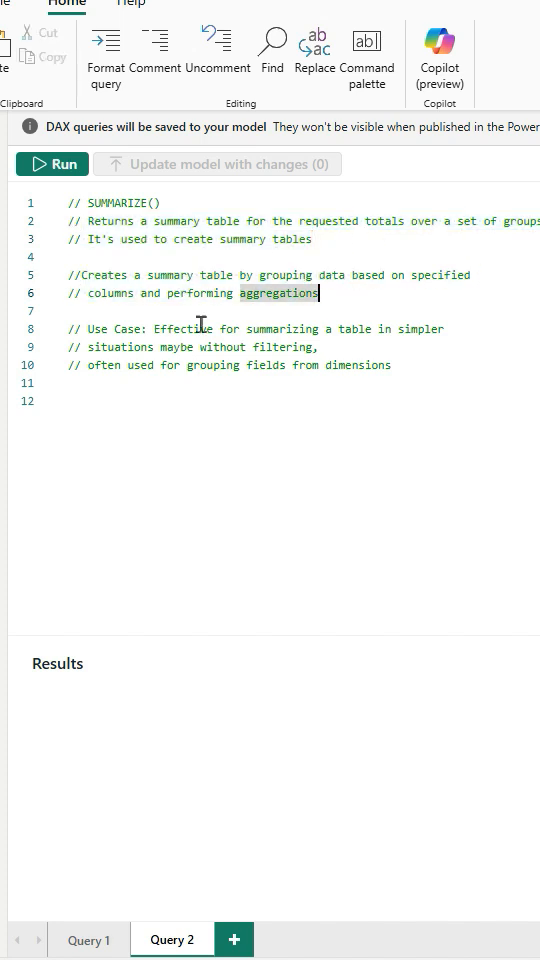
left_click_drag(89, 329, 322, 347)
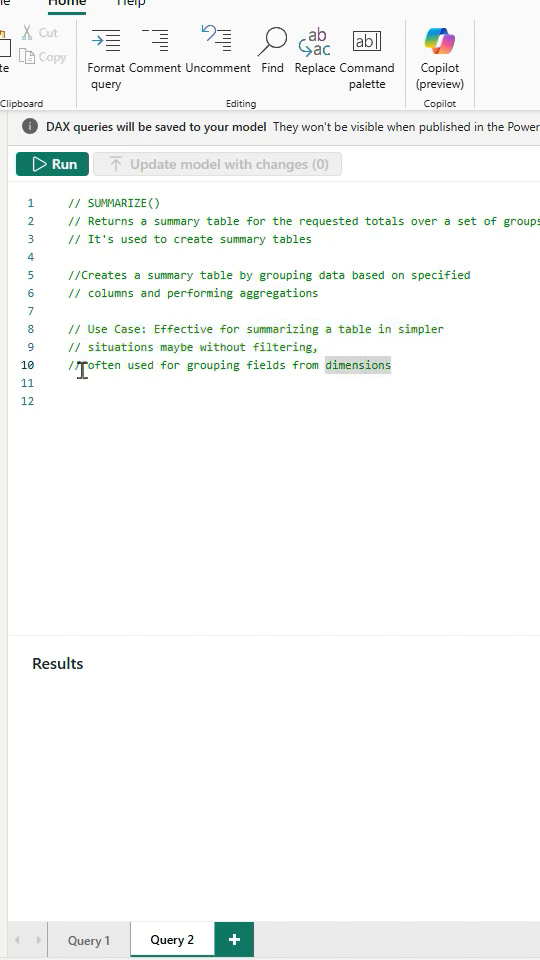
left_click_drag(80, 365, 392, 365)
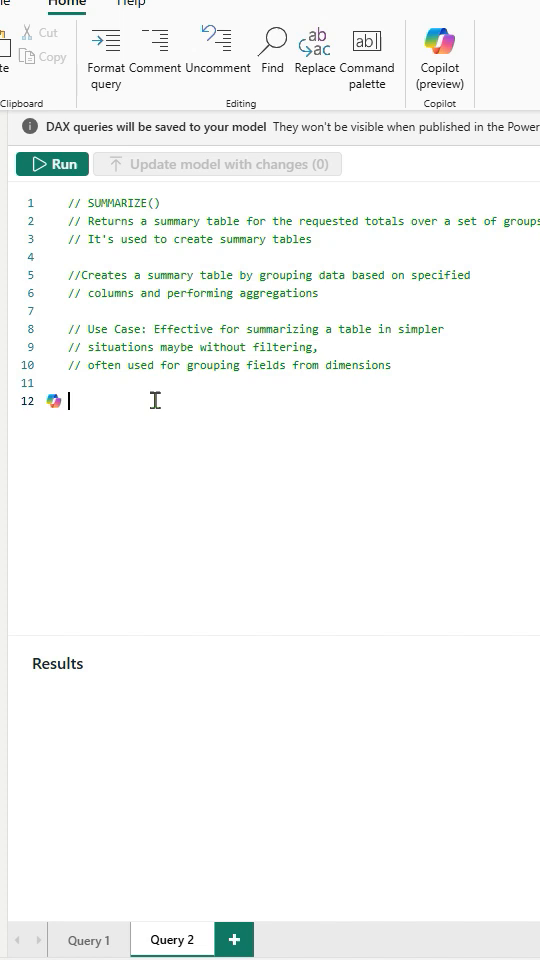
Write and run EVALUATE SUMMARIZE for Total Steps by Calendar_table[Day of the Week Name].
type("EVALUATE")
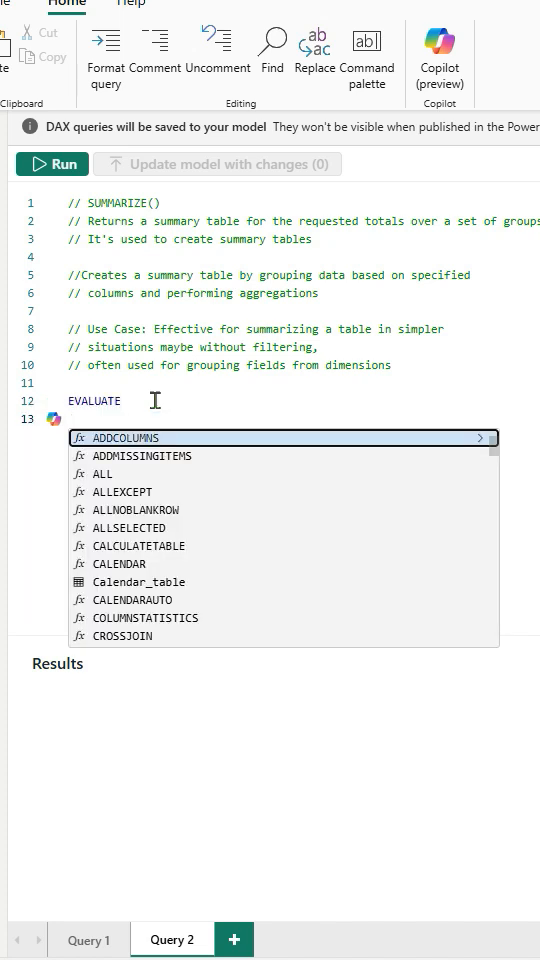
type("SUMMARIZE(")
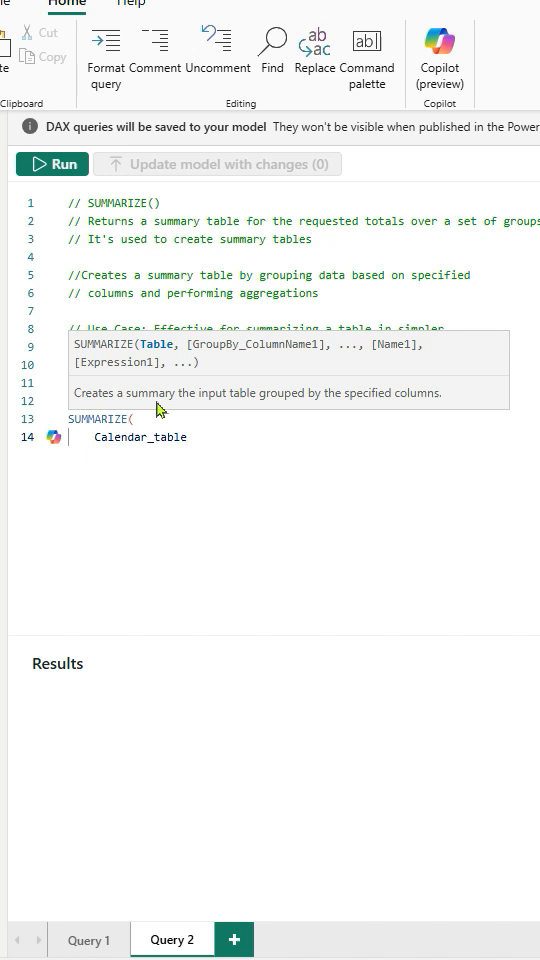
type("Calendar_table[Day of the Week Name],// groupby column")
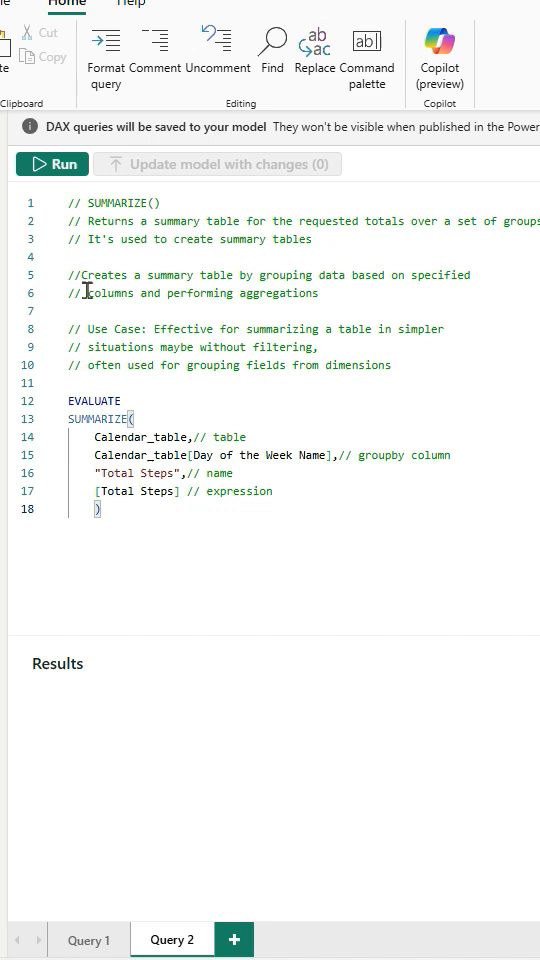
left_click(52, 164)
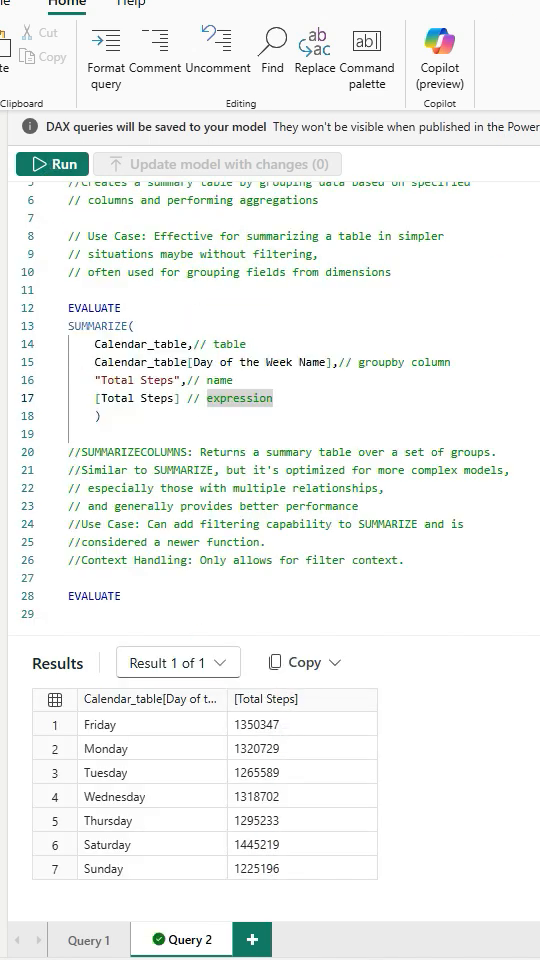
left_click(85, 446)
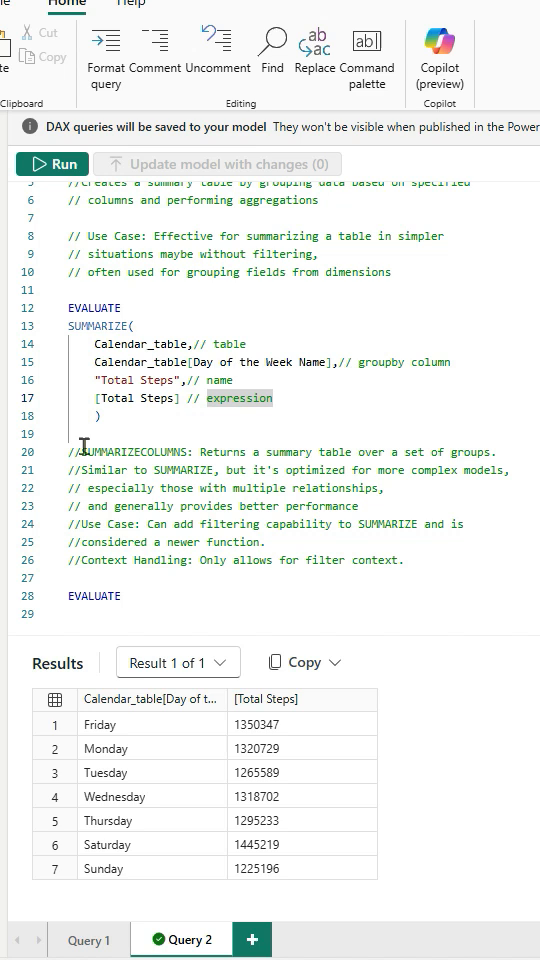
double_click(135, 452)
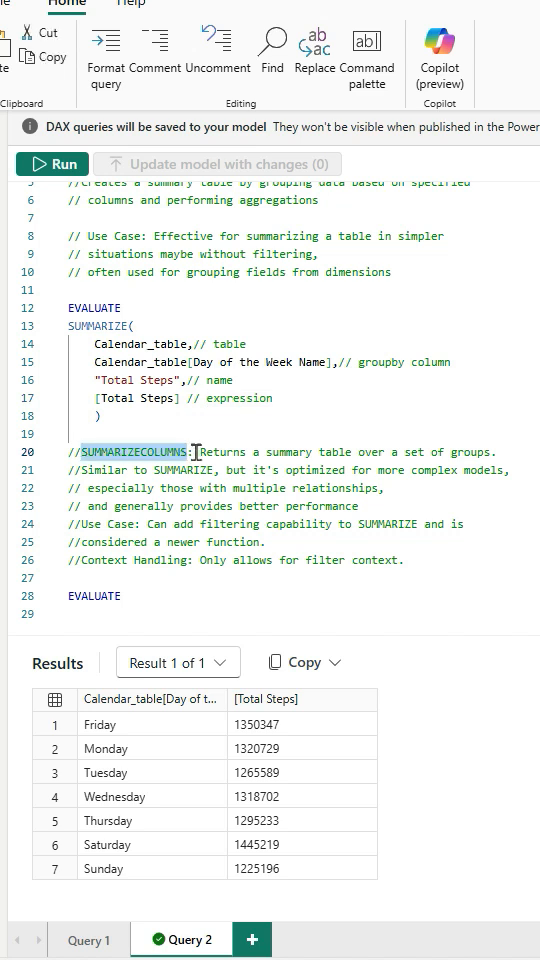
double_click(223, 452)
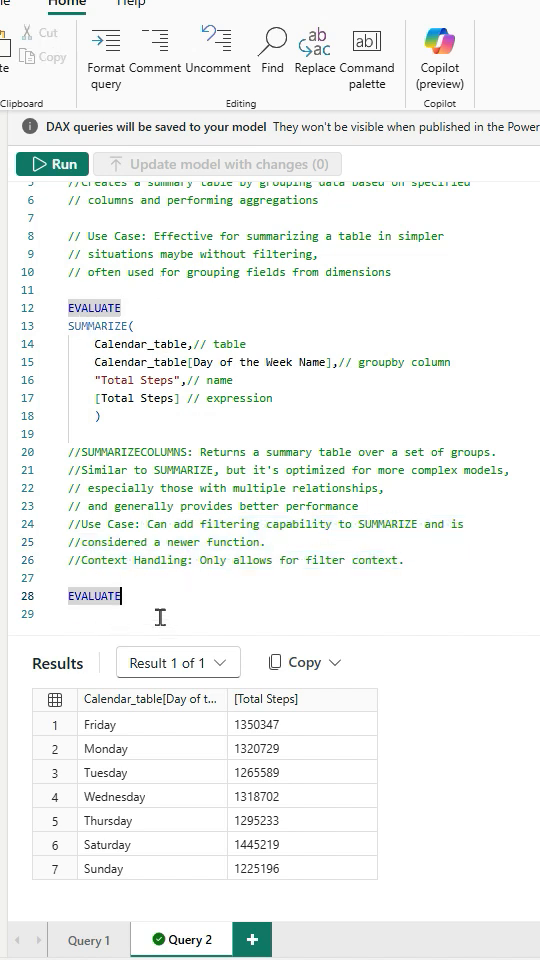
Enter SUMMARIZECOLUMNS by Day of the Week Name with a "Total Steps" column, and run it.
type("S")
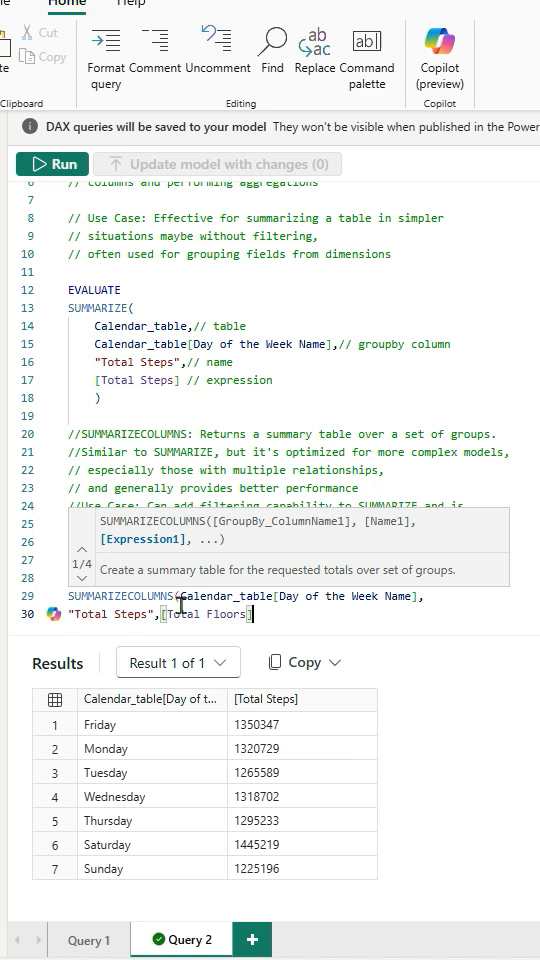
left_click(52, 163)
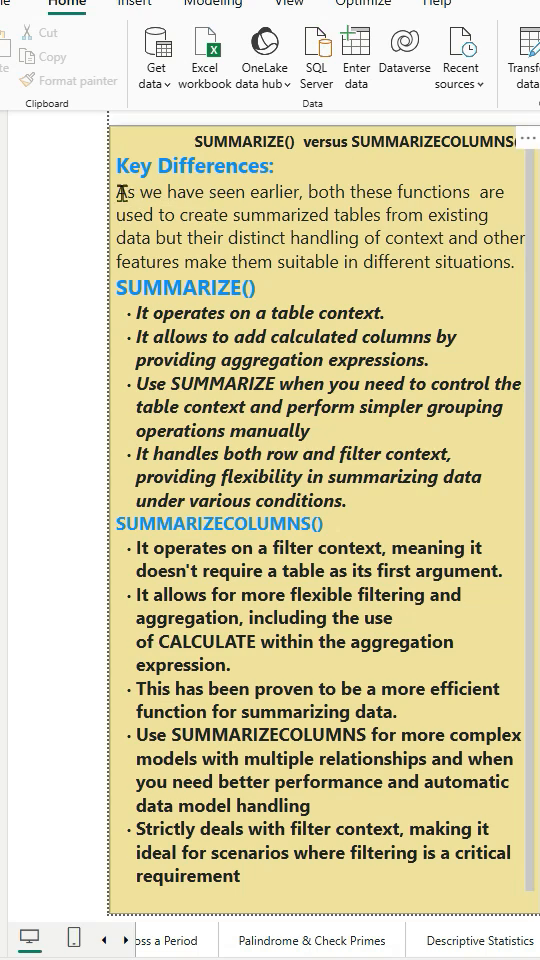
left_click_drag(117, 191, 131, 215)
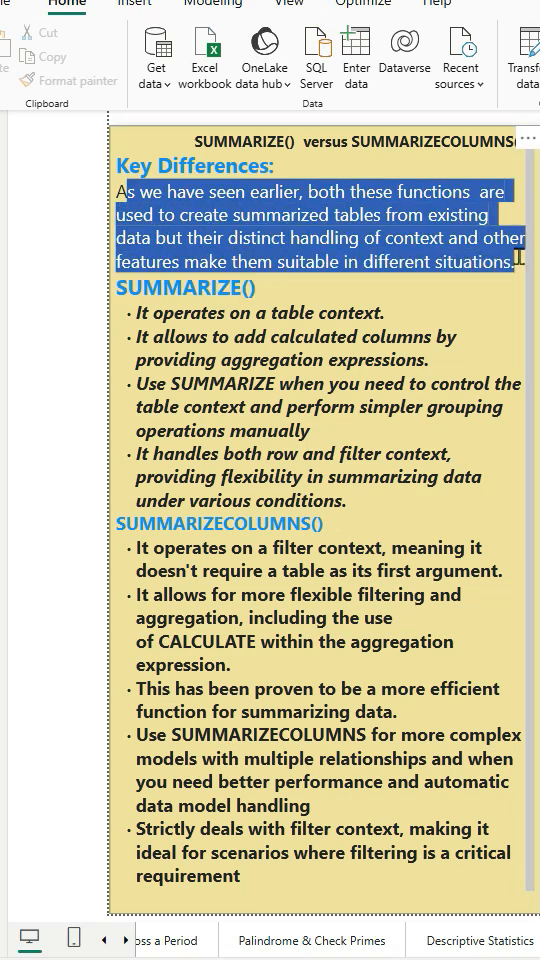
left_click(128, 198)
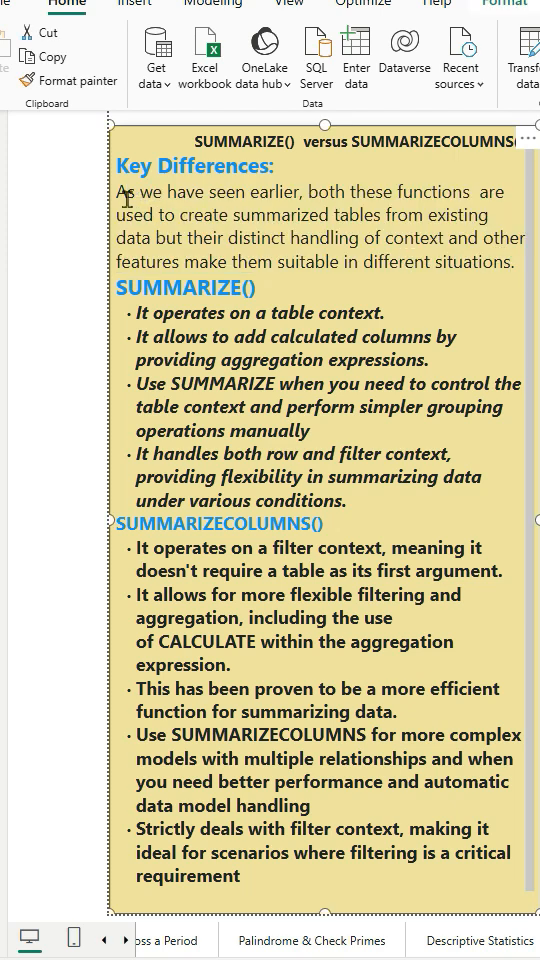
left_click_drag(120, 191, 390, 238)
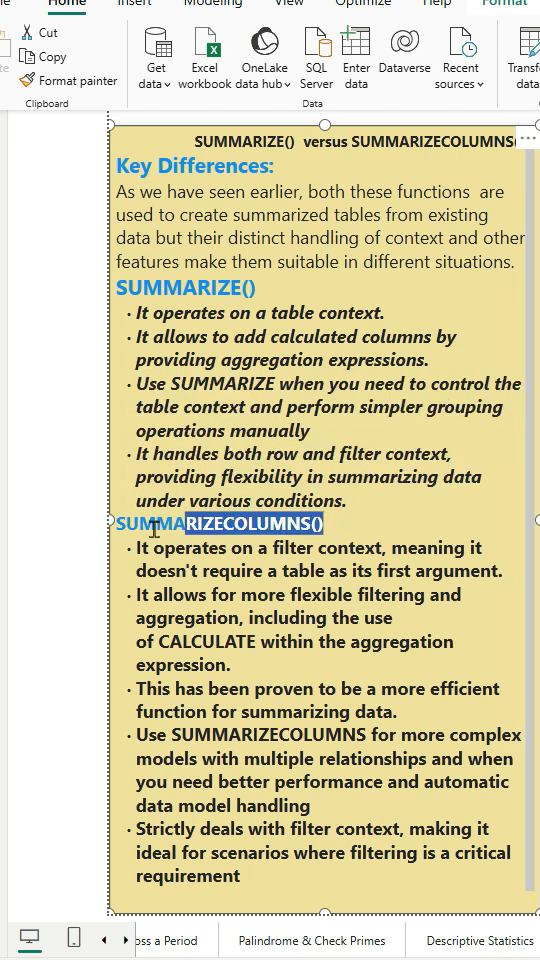
left_click(222, 570)
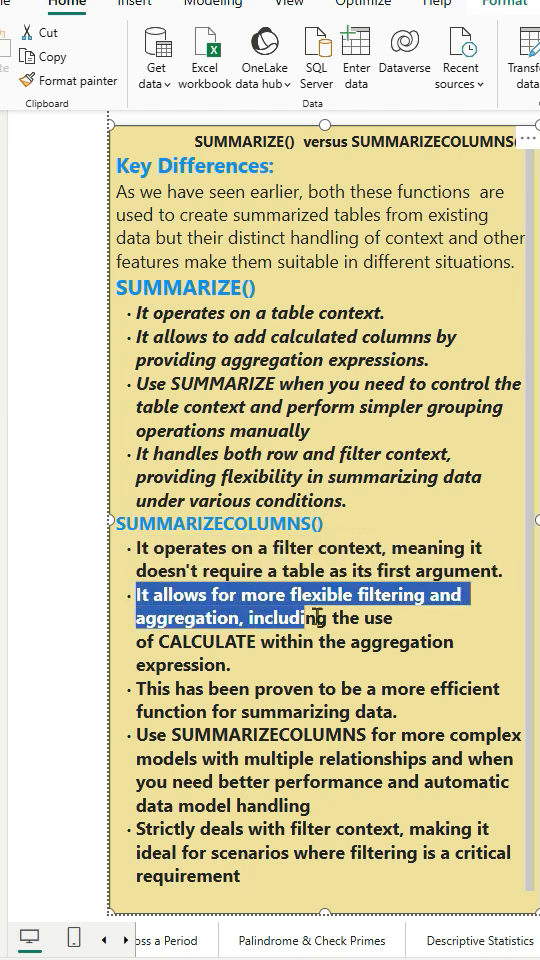
left_click_drag(320, 618, 418, 663)
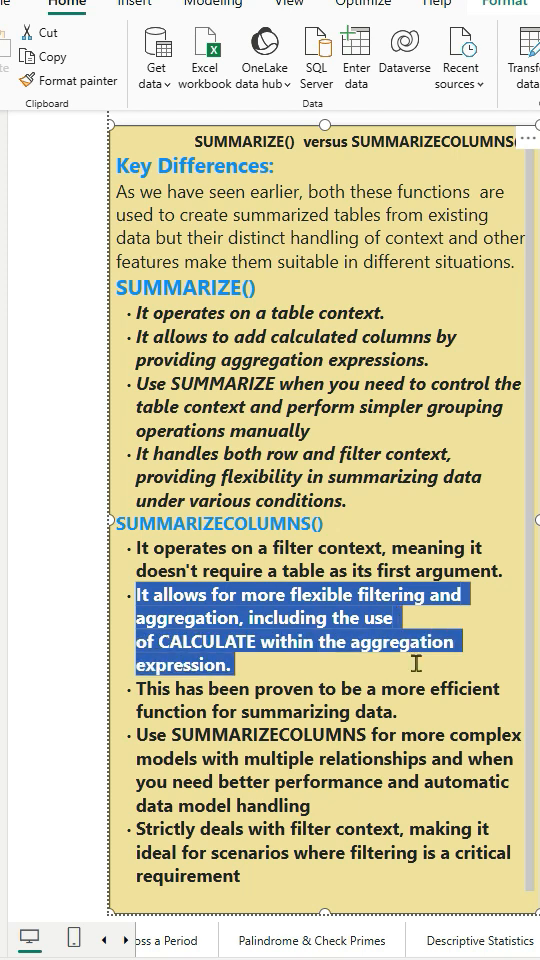
left_click(140, 689)
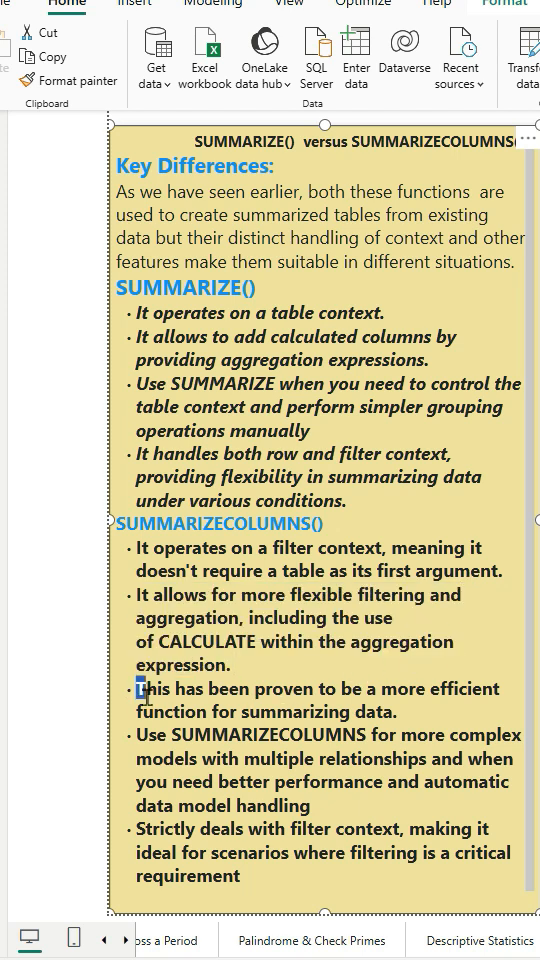
left_click_drag(137, 689, 402, 712)
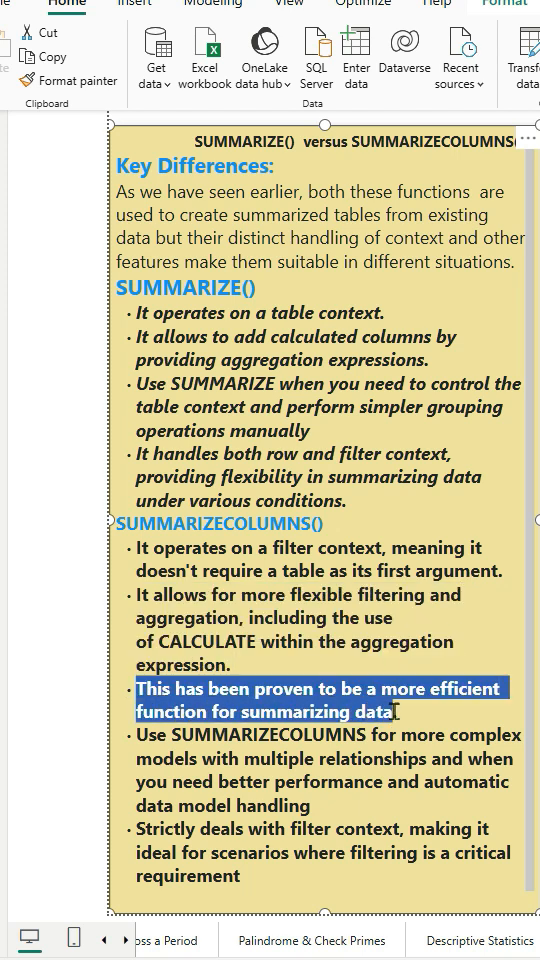